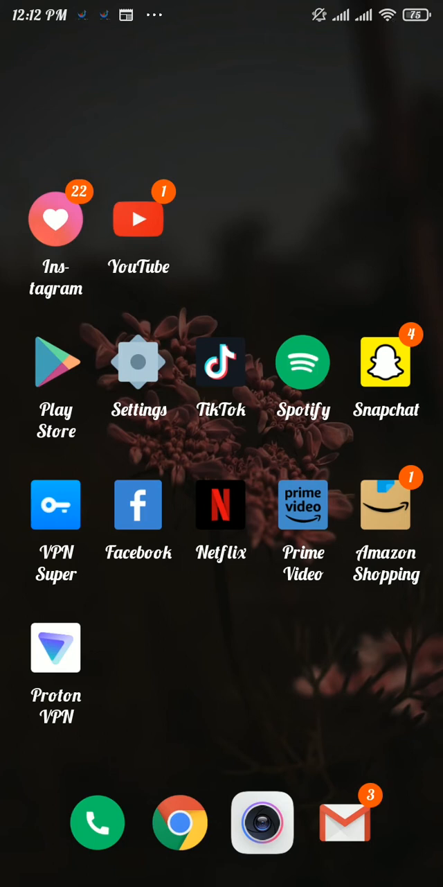
# Step: Launch the Amazon Shopping app from the home screen
pyautogui.click(386, 505)
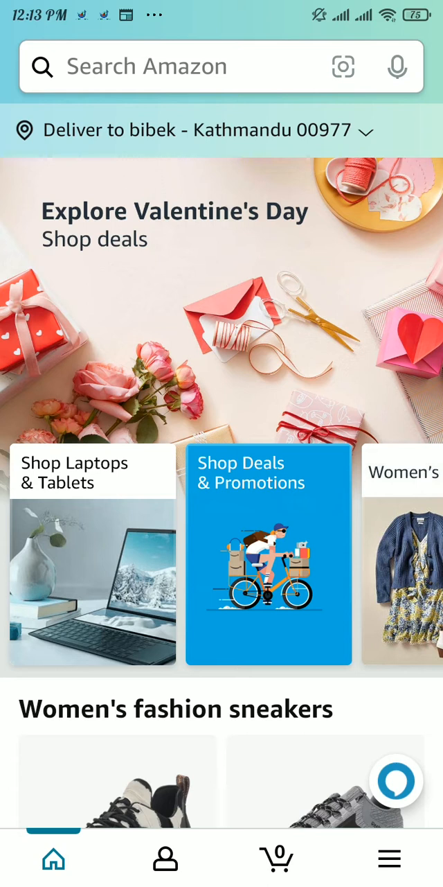
# Step: Reach Country/Region & Language via the hamburger menu's Settings section
pyautogui.click(389, 859)
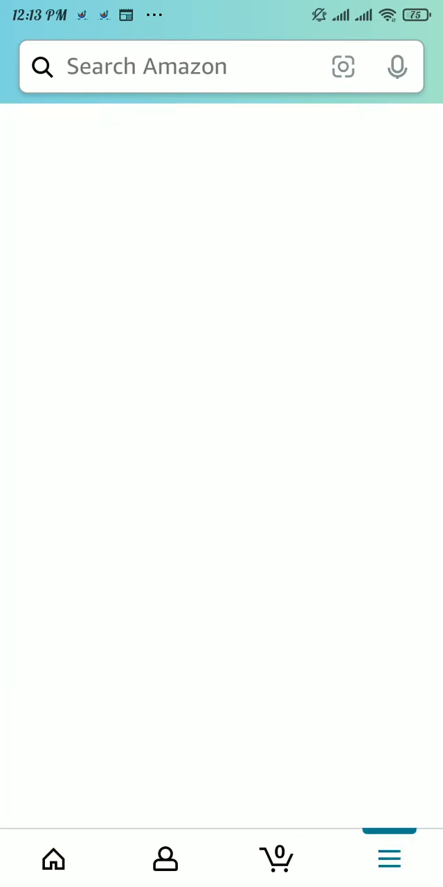
pyautogui.click(390, 857)
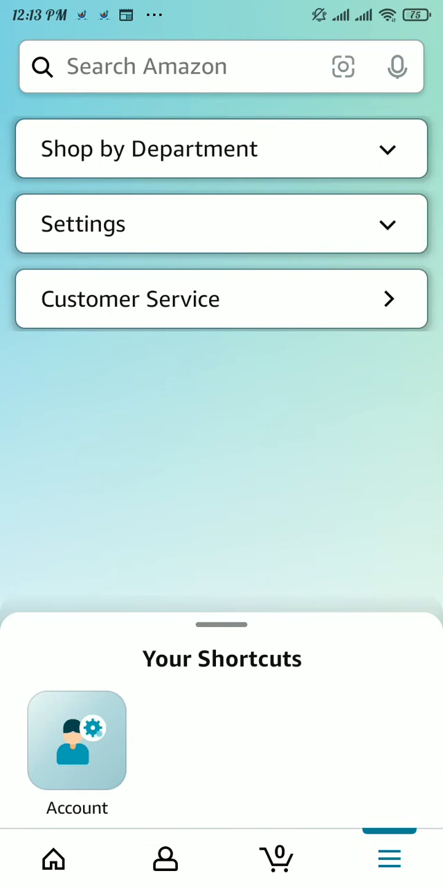
pyautogui.click(222, 223)
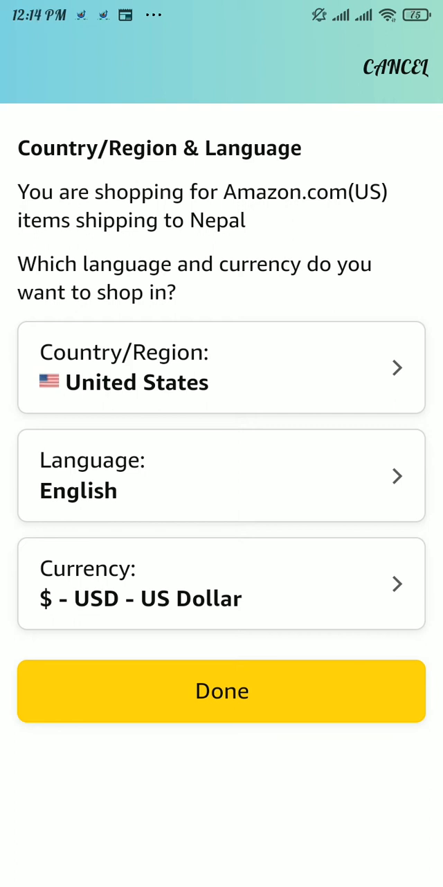
# Step: Open the Language: English row to list languages available in United States
pyautogui.click(221, 476)
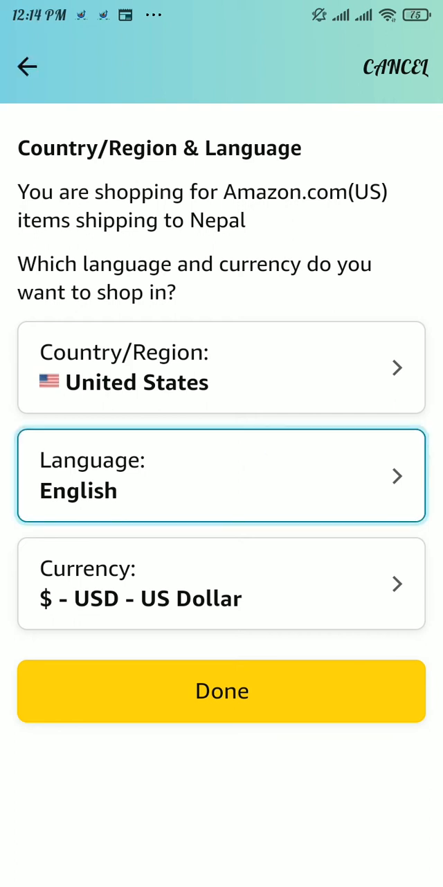
pyautogui.click(221, 476)
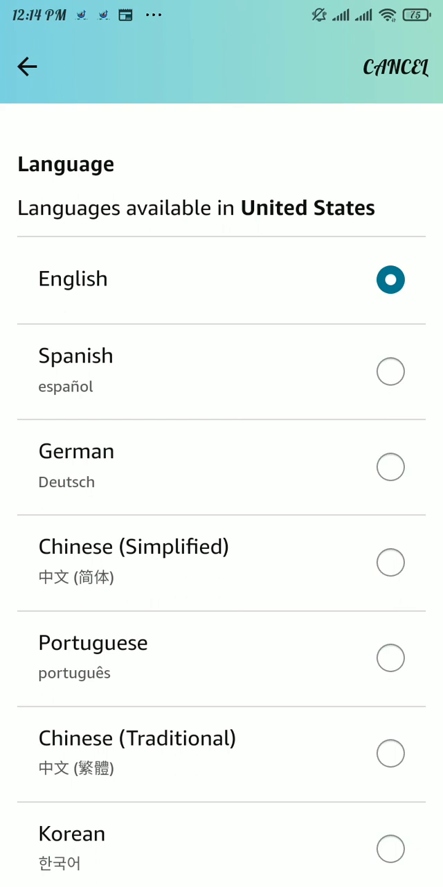